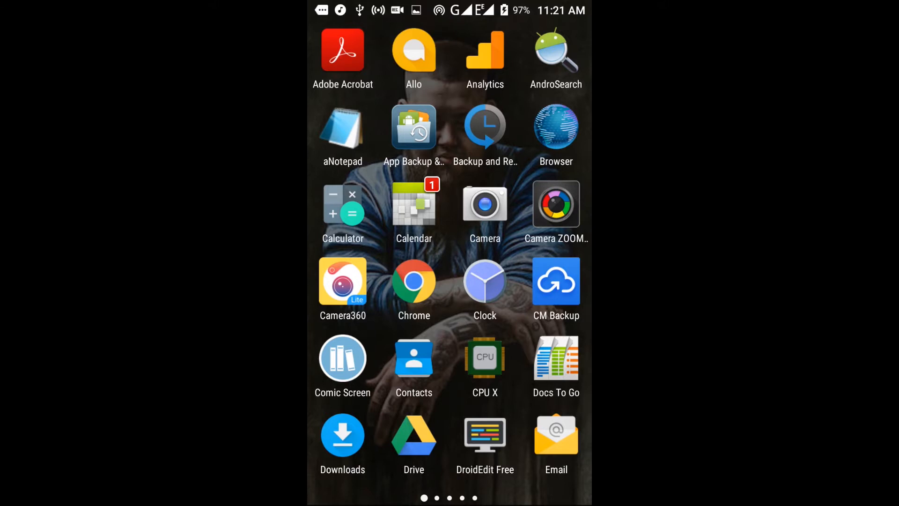
Browse sdcard0 down to WhatsApp and enter its Media folder
scroll(left, 3)
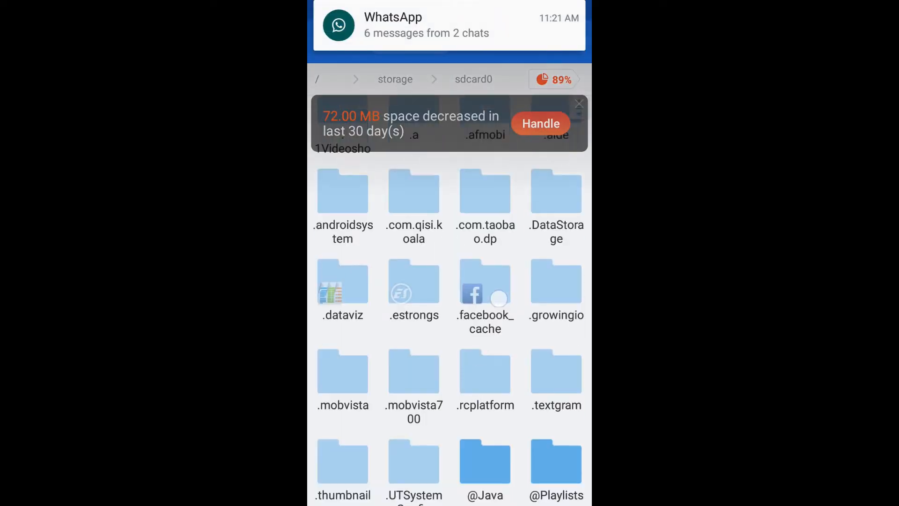
scroll(down, 3)
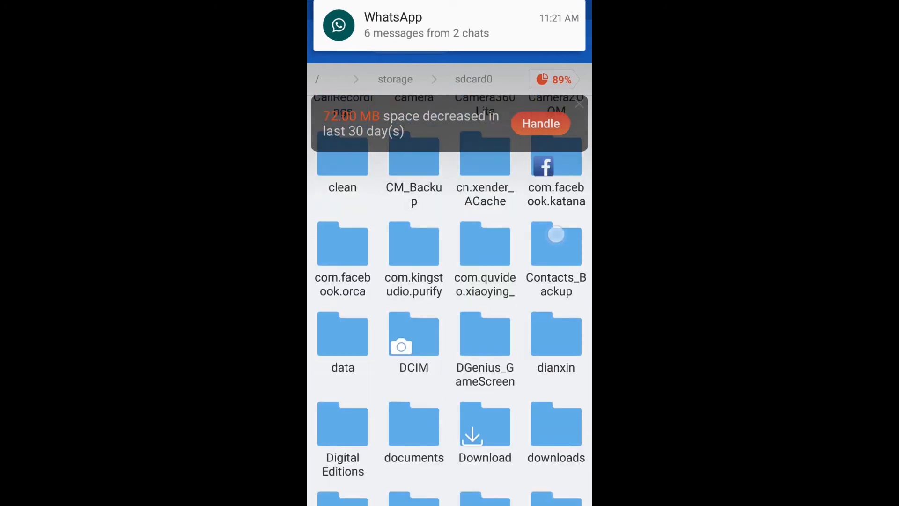
scroll(down, 3)
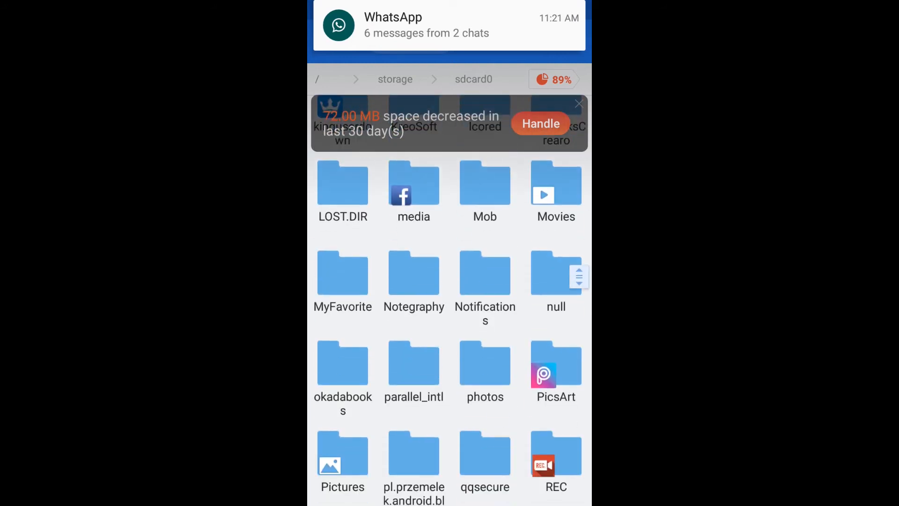
scroll(down, 3)
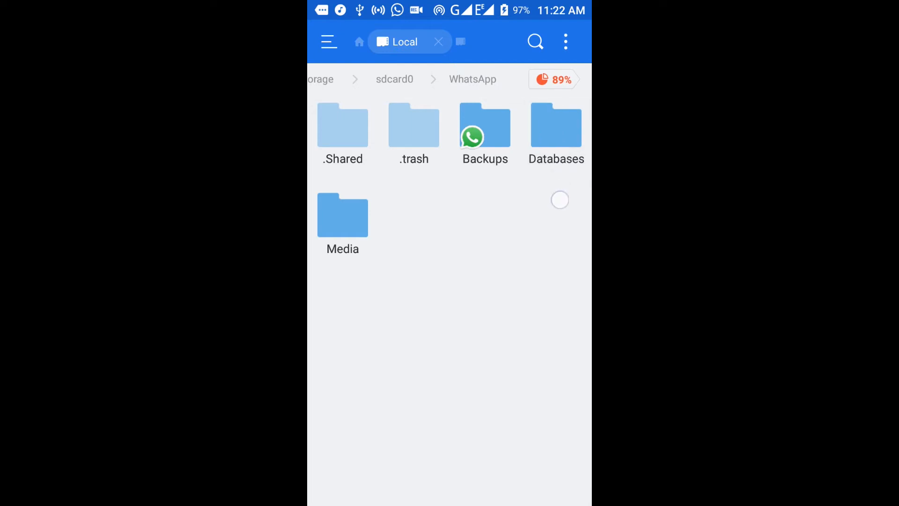
click(343, 215)
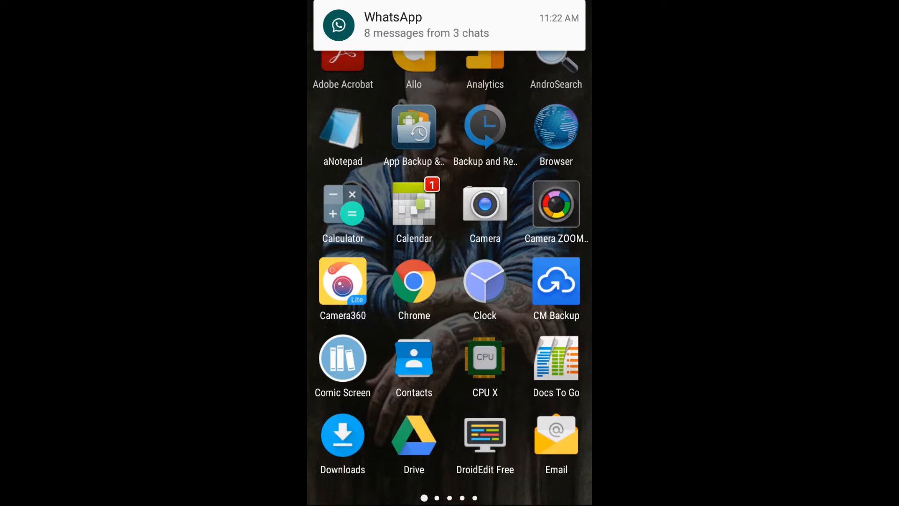
scroll(left, 3)
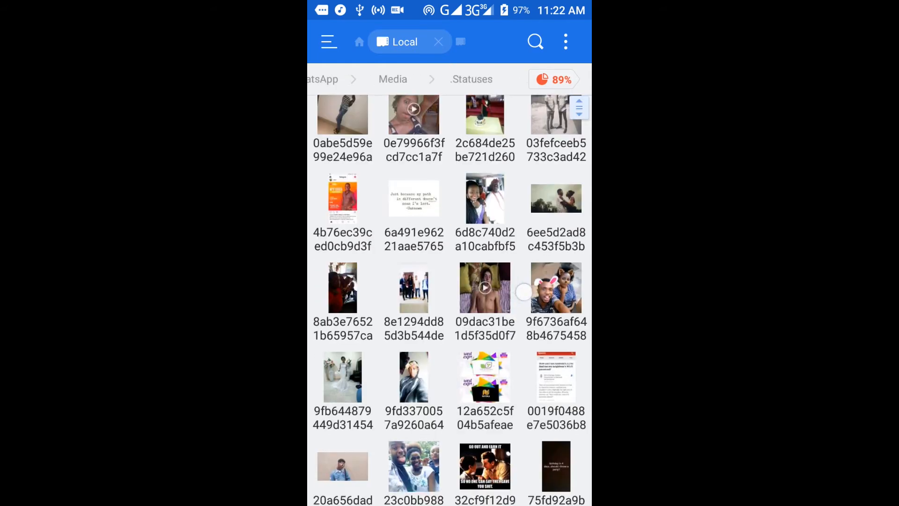
Look through the .Statuses files and select the first cached status file
scroll(down, 3)
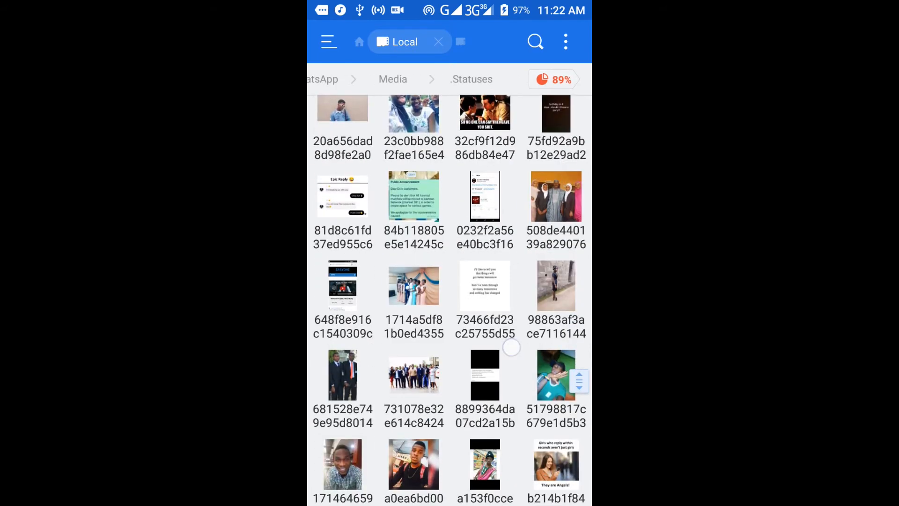
scroll(down, 3)
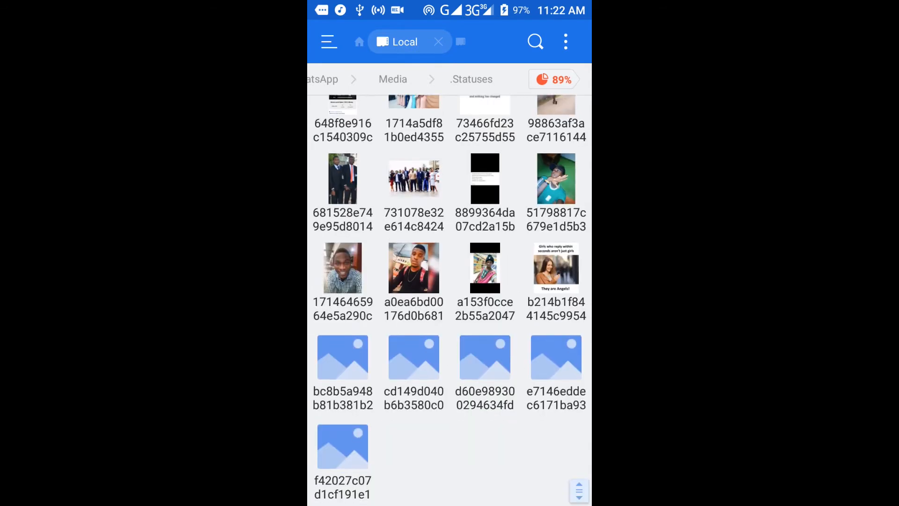
scroll(up, 3)
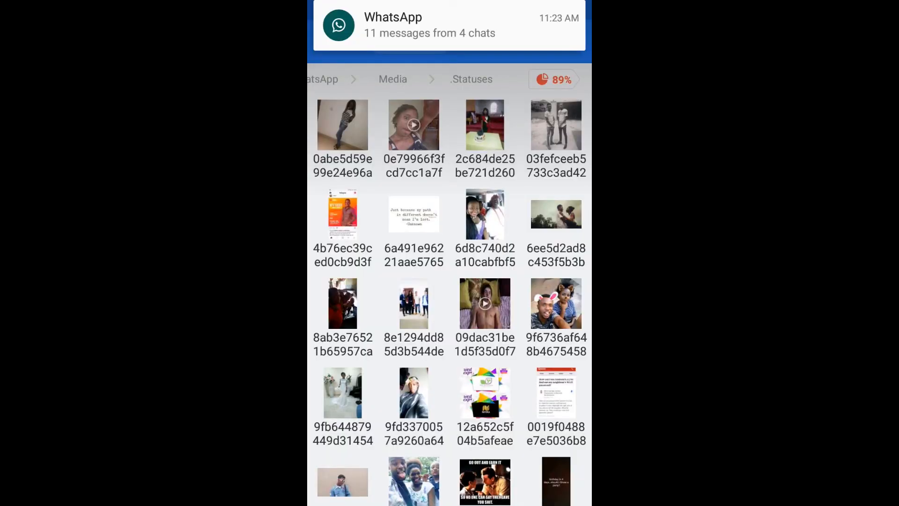
click(342, 125)
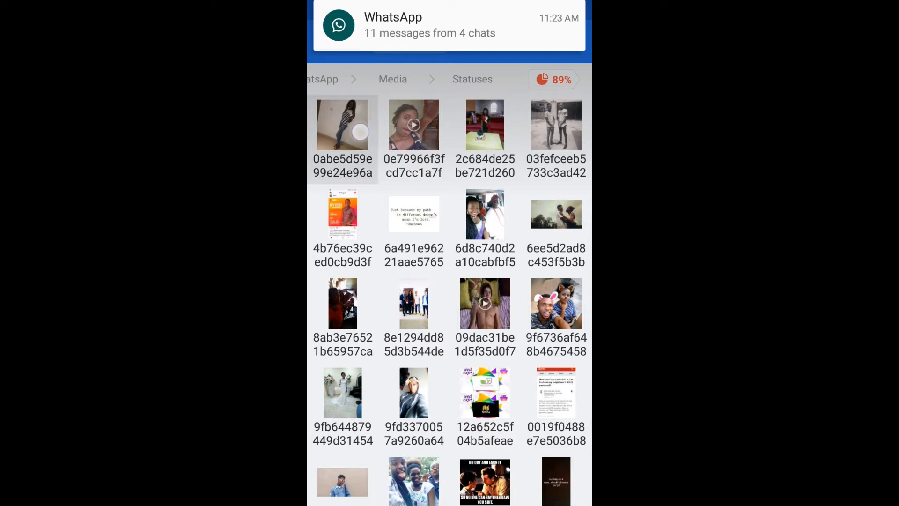
click(413, 123)
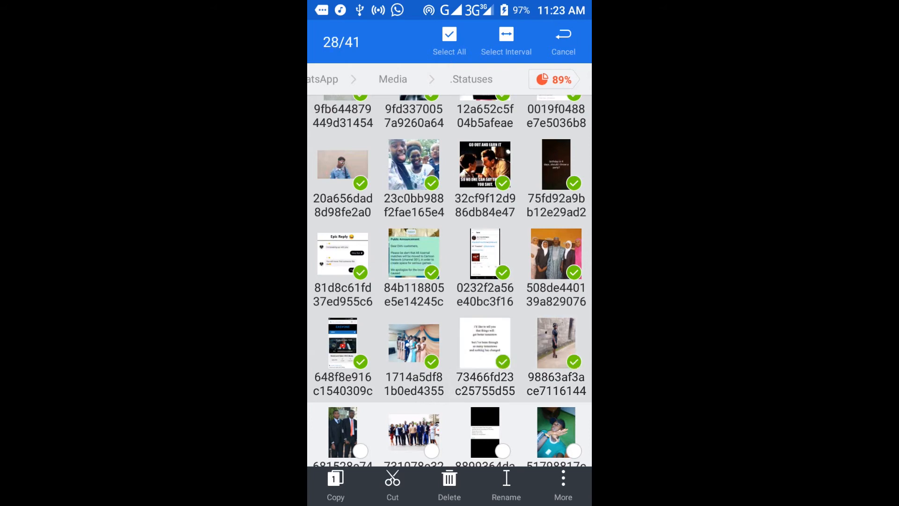
Select all 41 status files and request their deletion (12.81 MB)
scroll(down, 3)
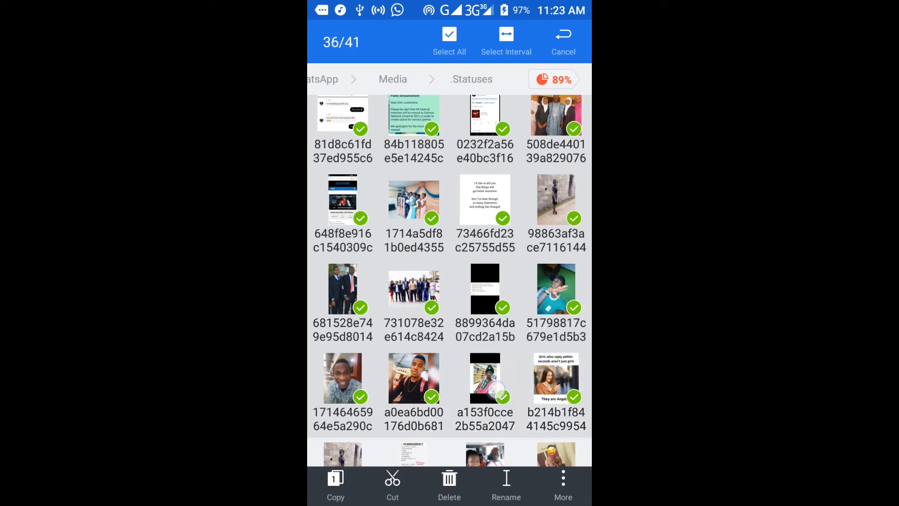
scroll(down, 3)
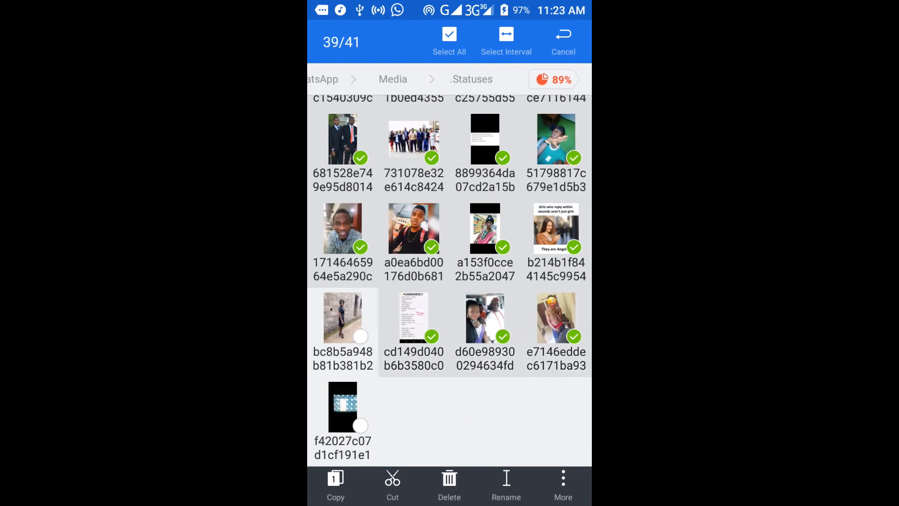
click(450, 39)
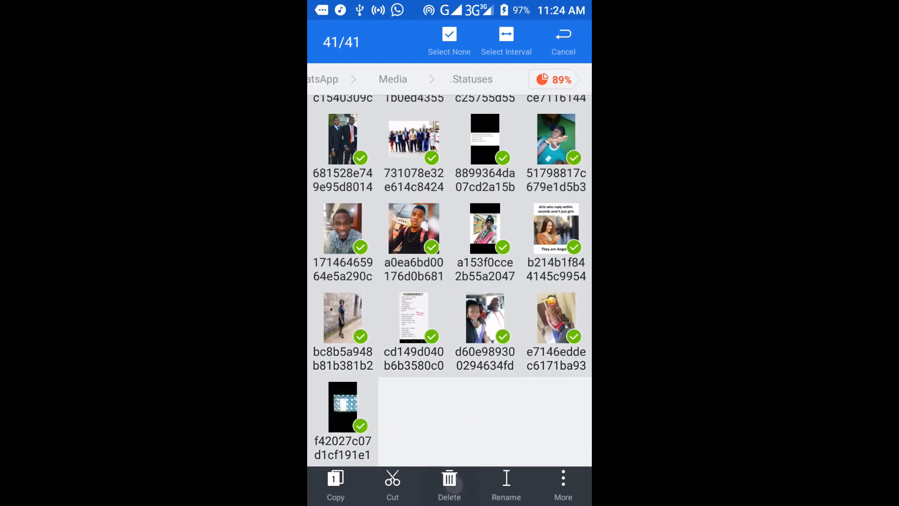
click(449, 478)
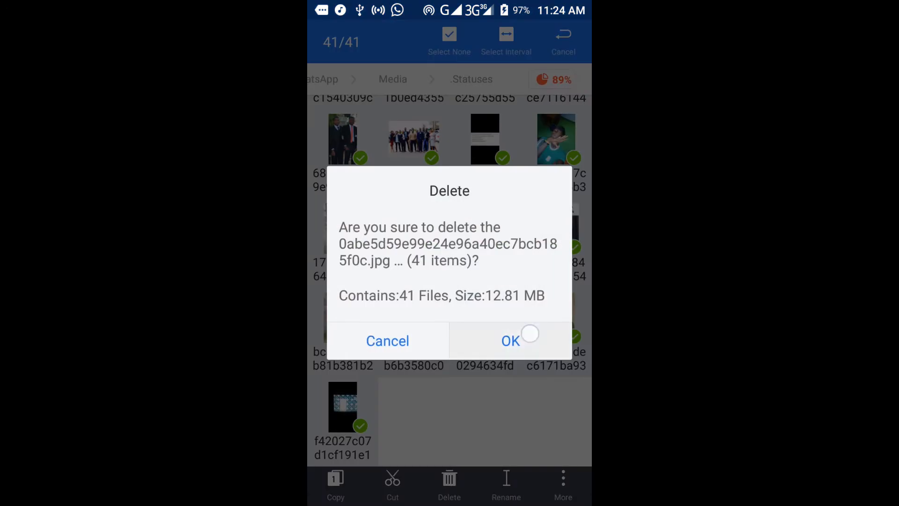
Confirm deleting the 41 files and let it run in the background
click(511, 340)
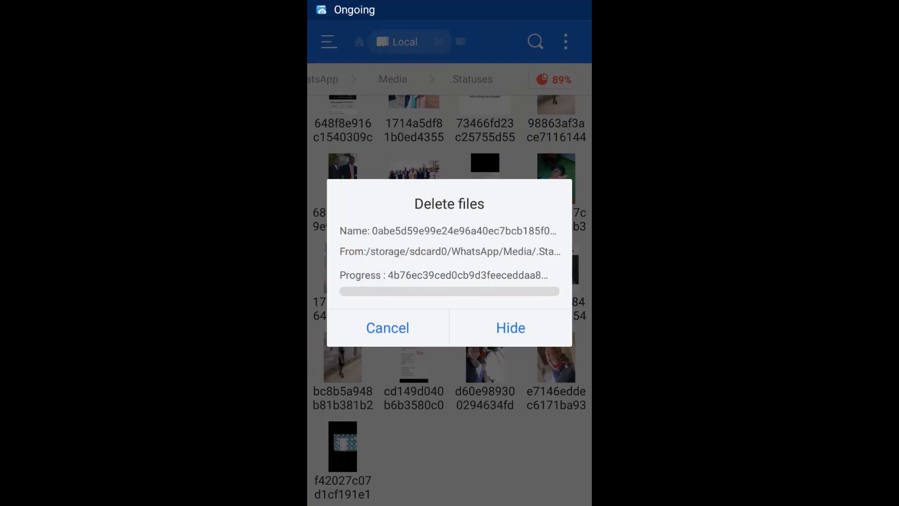
click(511, 328)
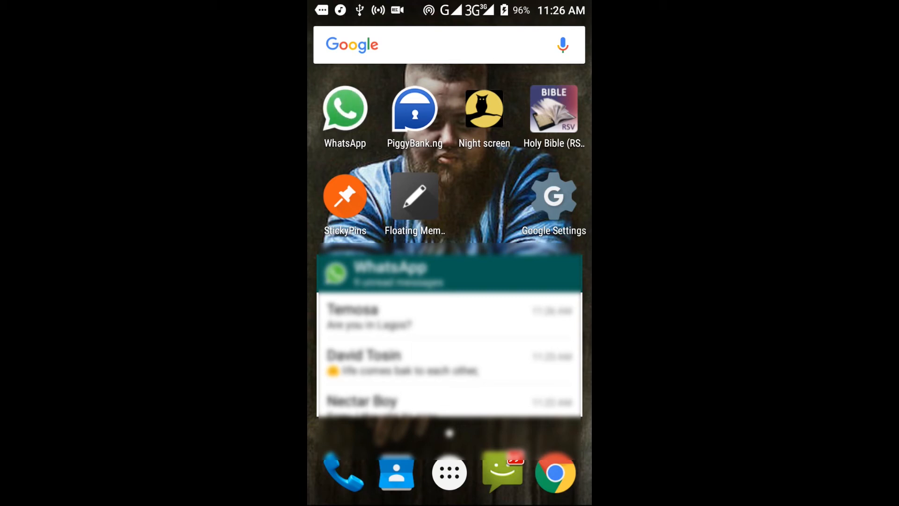
Launch WhatsApp and go to its Status updates list
click(449, 272)
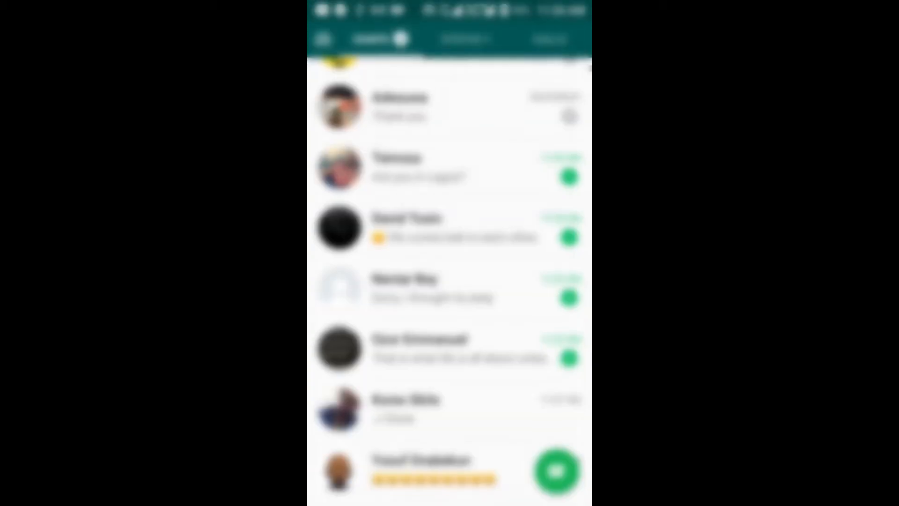
scroll(down, 3)
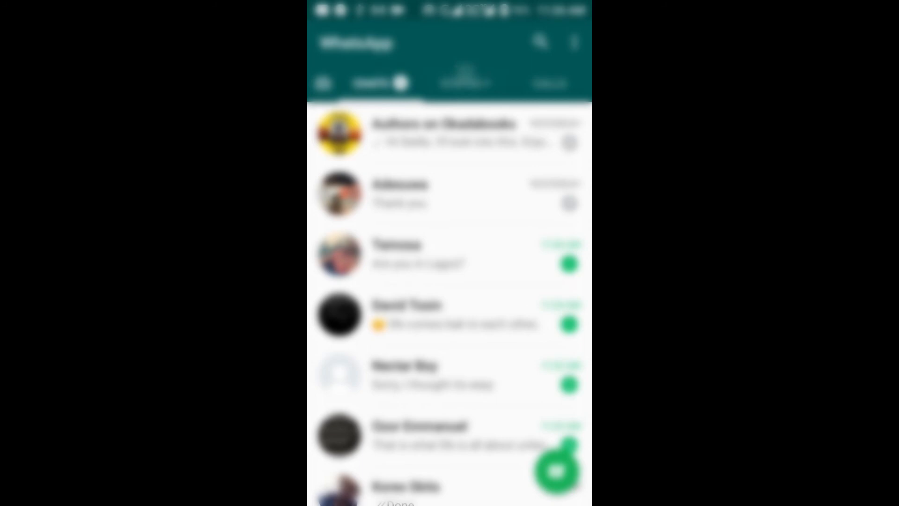
click(464, 83)
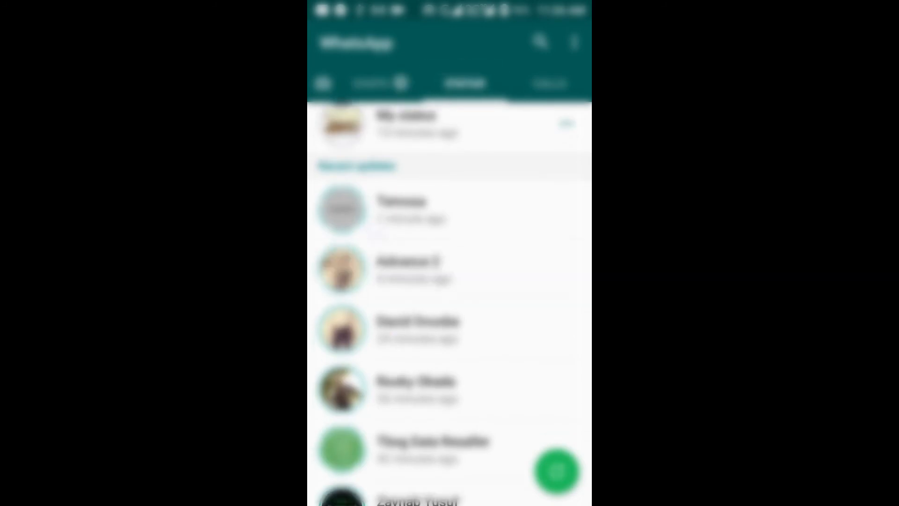
View the most recent contact's status, then the next contact's status
click(341, 210)
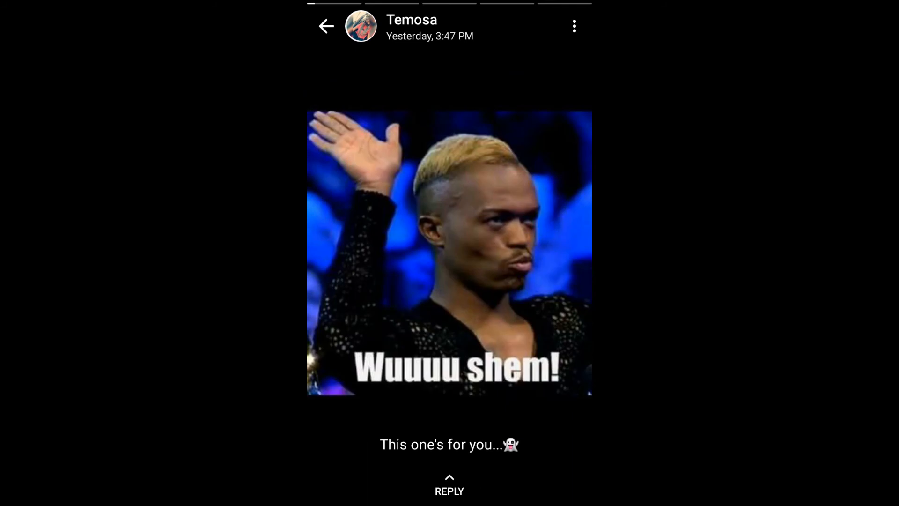
click(327, 24)
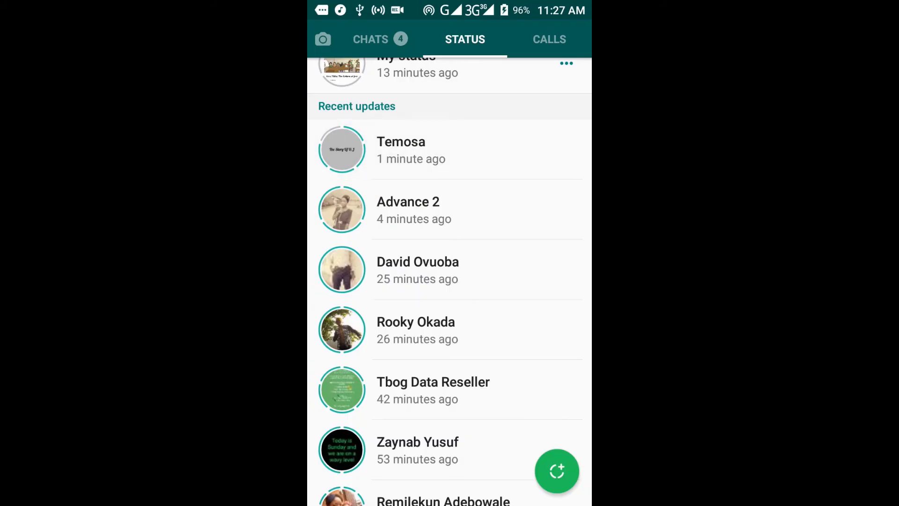
click(342, 149)
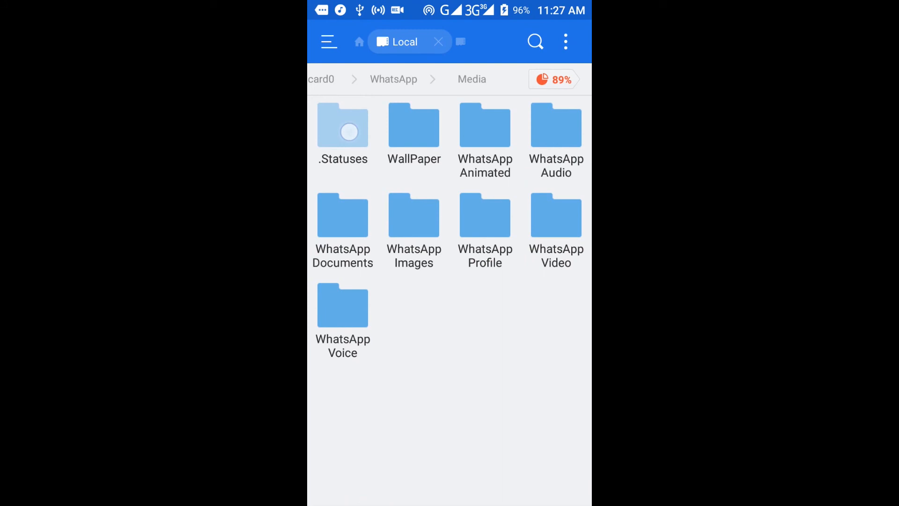
Enter .Statuses to see the two newly cached status files
click(343, 131)
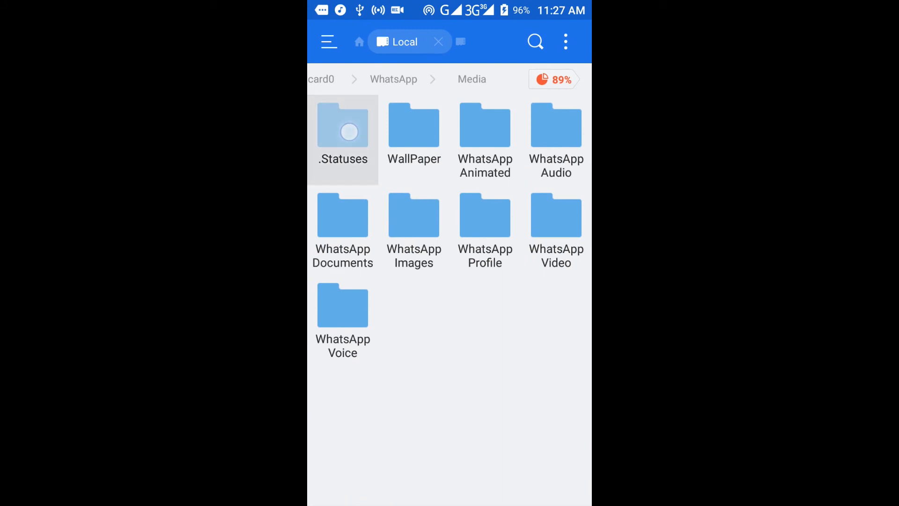
click(343, 130)
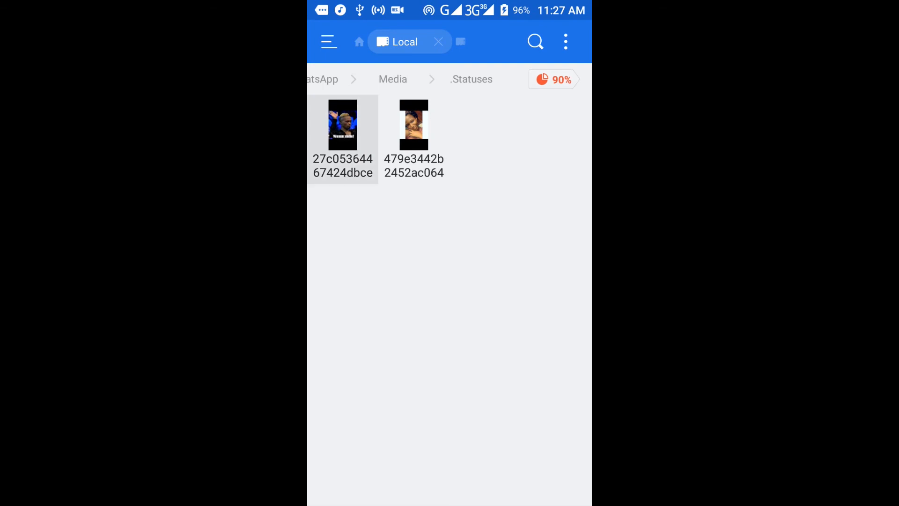
click(359, 42)
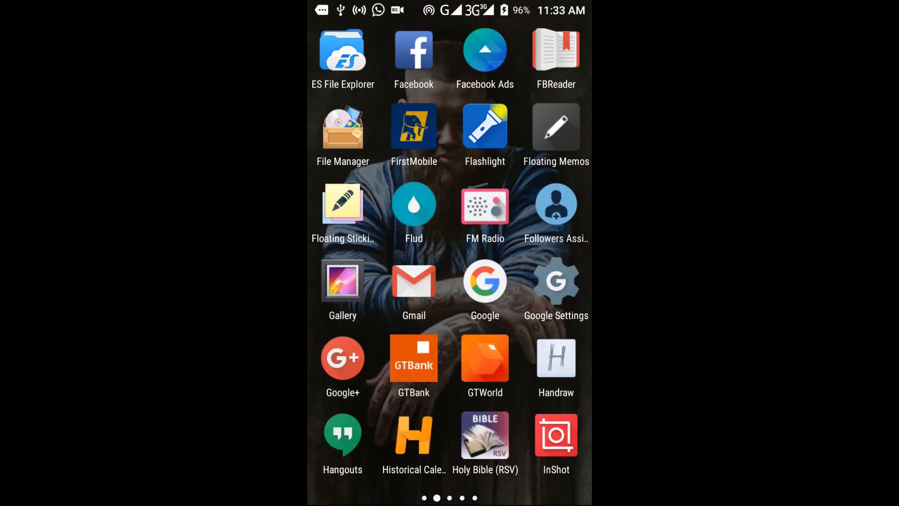
scroll(left, 3)
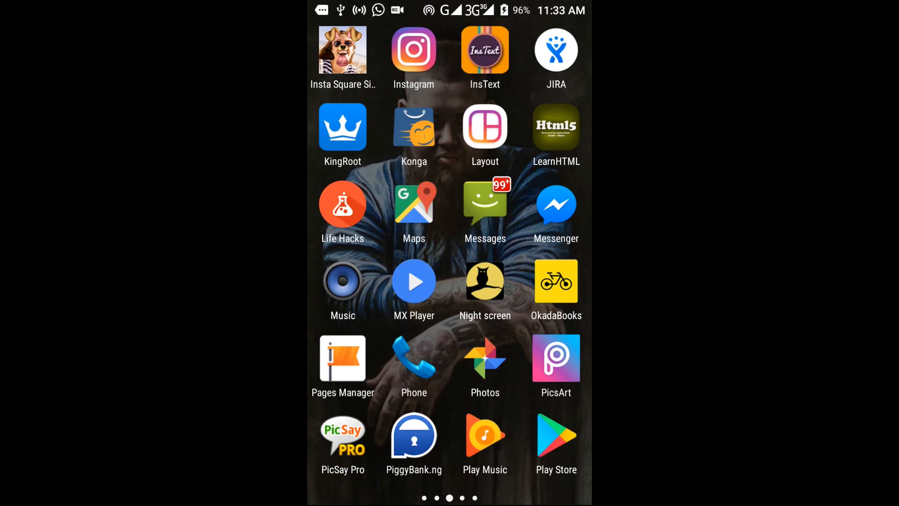
scroll(left, 3)
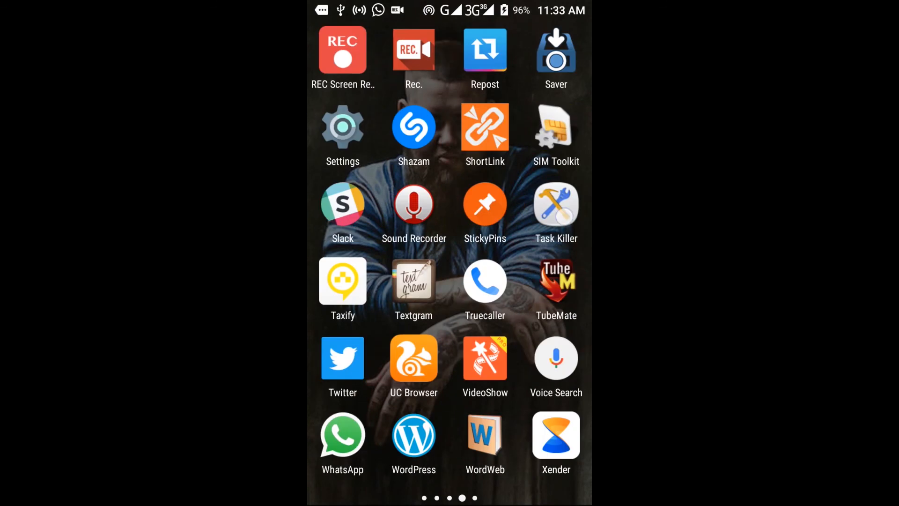